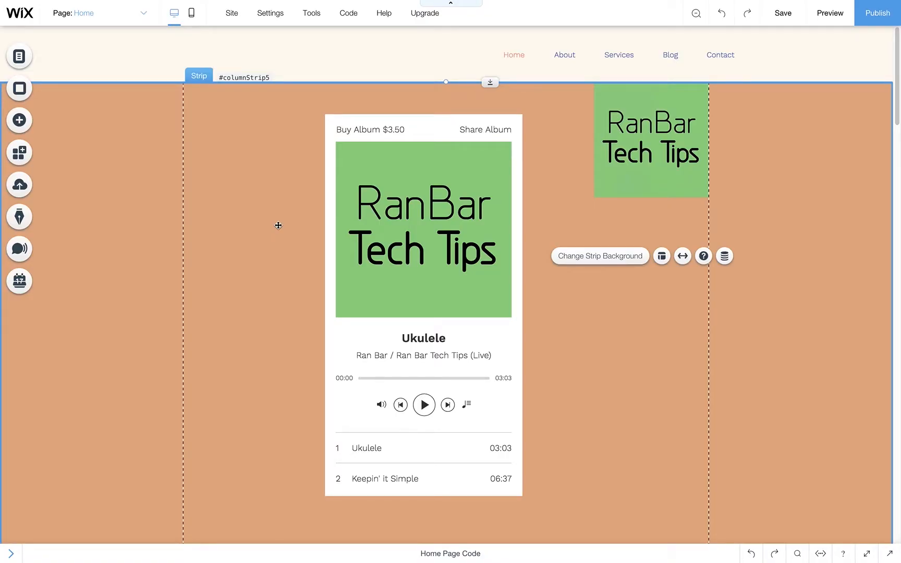
pyautogui.moveTo(336, 198)
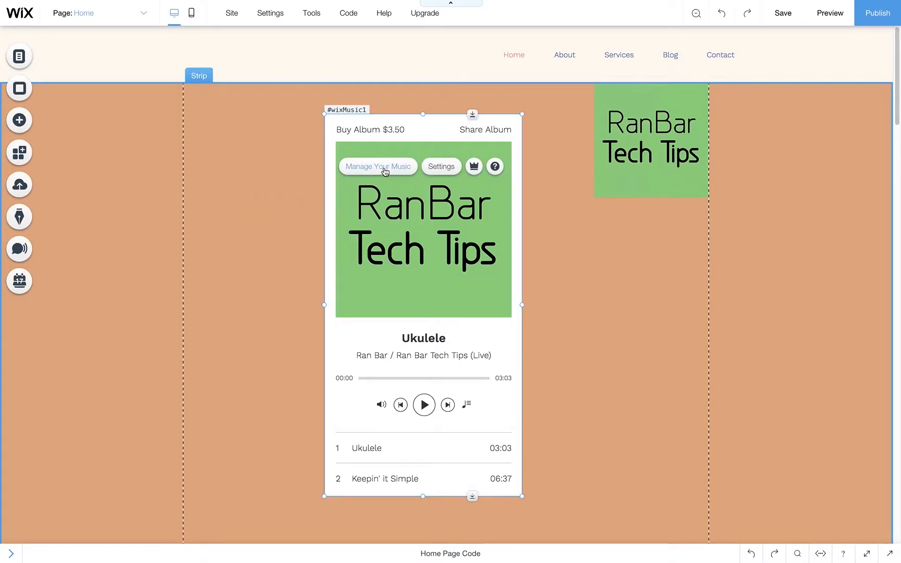
# Step: Open My Music from the music player to list the playlist, single and album
pyautogui.click(377, 167)
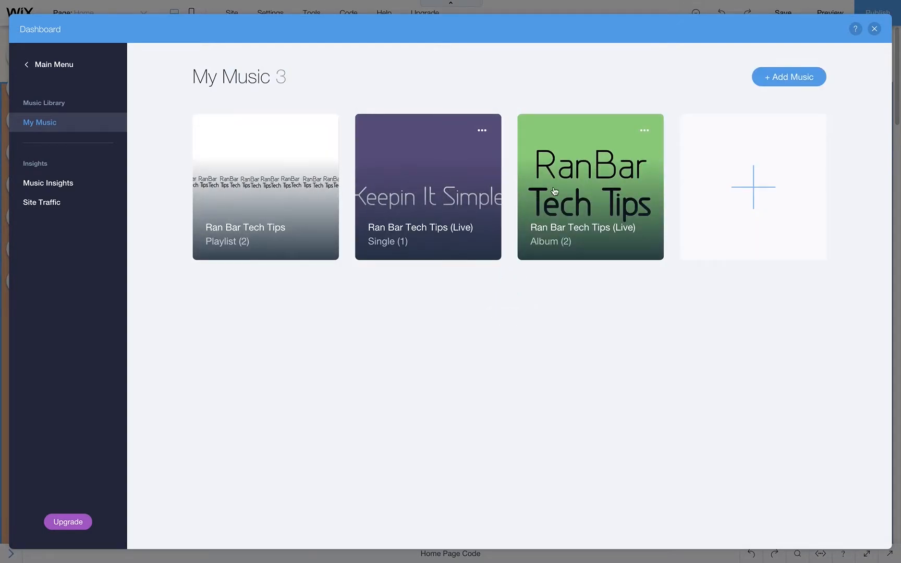
# Step: Open the Ran Bar Tech Tips (Live) album and edit its Album Info
pyautogui.click(590, 186)
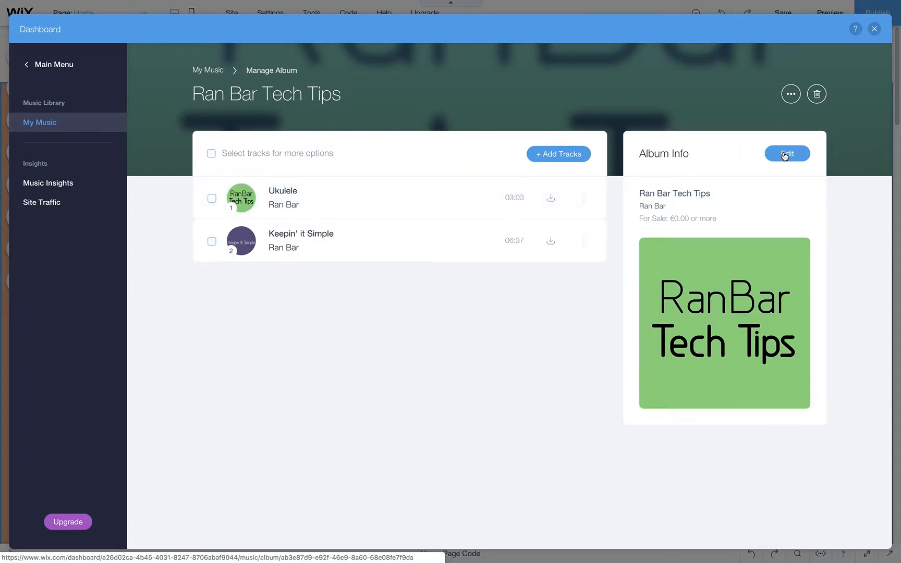
pyautogui.click(786, 154)
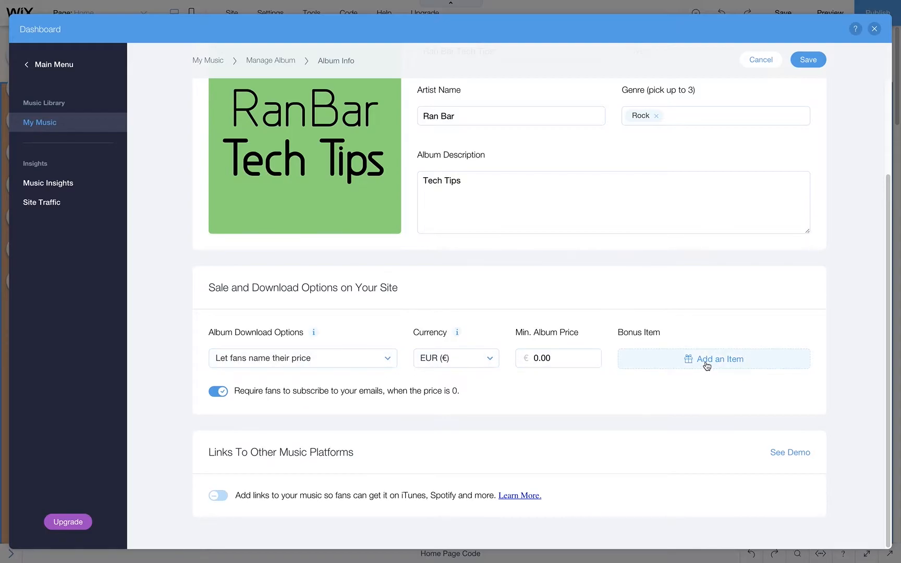
# Step: Add a green RanBar Tech Tips image as the album's bonus item
pyautogui.click(713, 359)
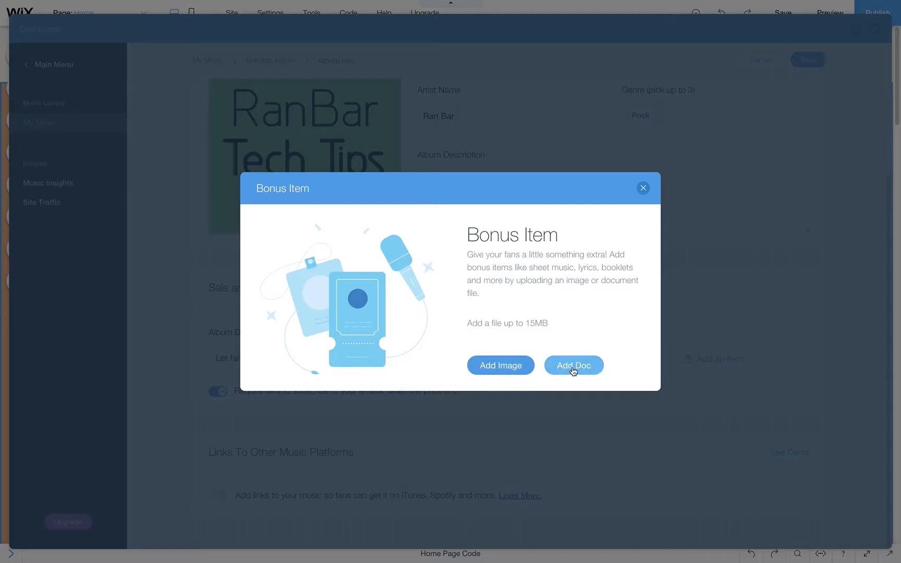
pyautogui.moveTo(544, 368)
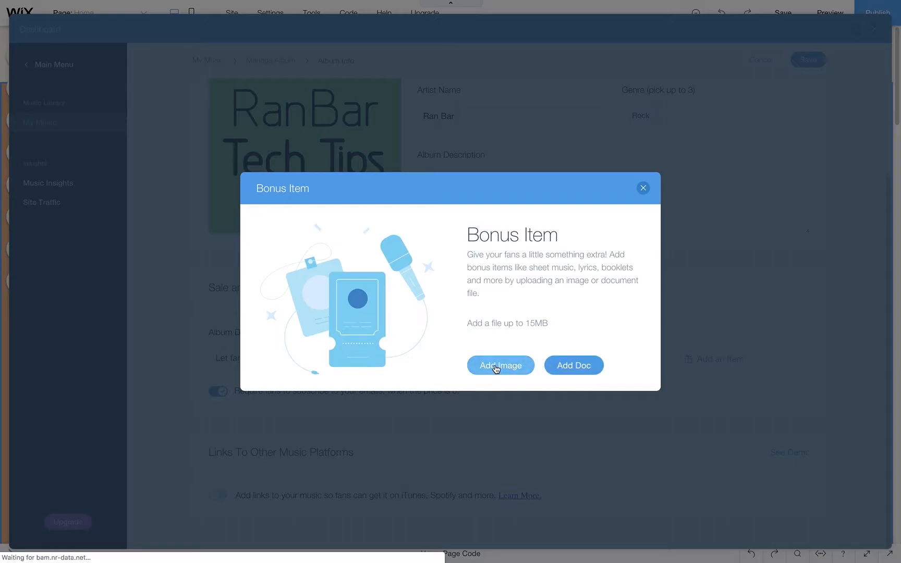
pyautogui.click(500, 365)
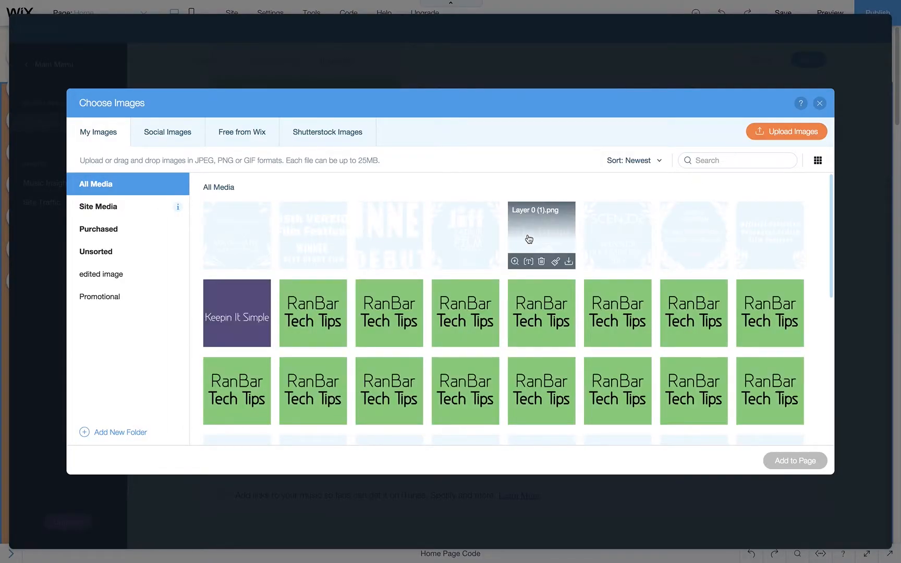
pyautogui.scroll(-3)
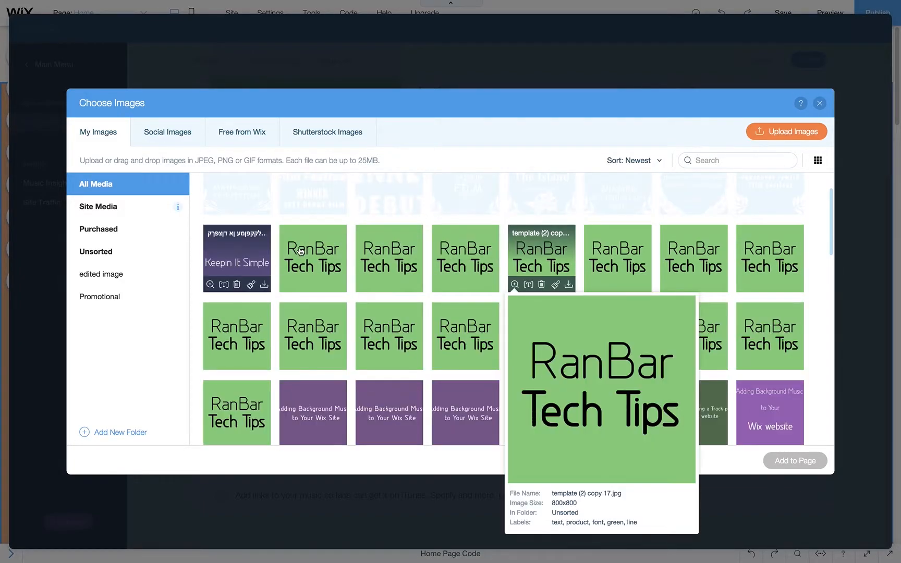
pyautogui.click(312, 258)
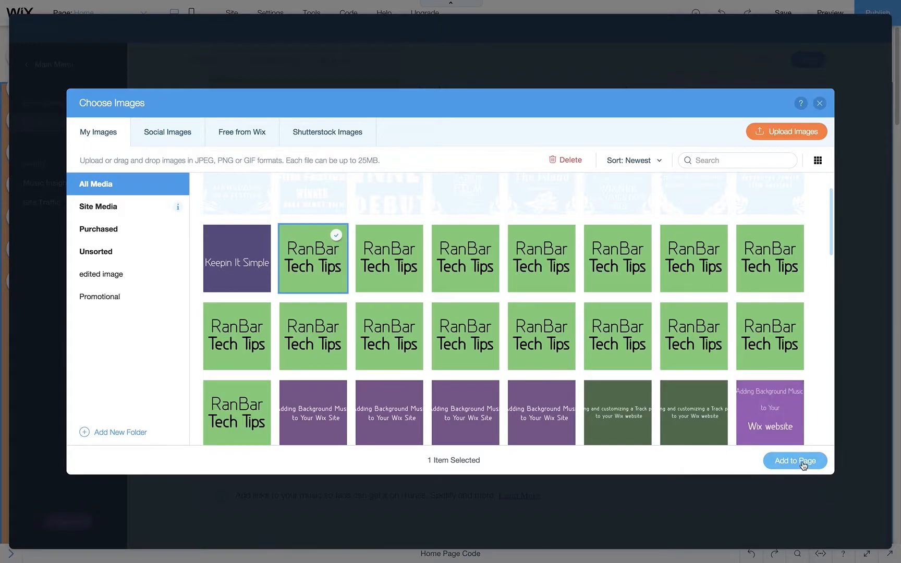
pyautogui.click(795, 460)
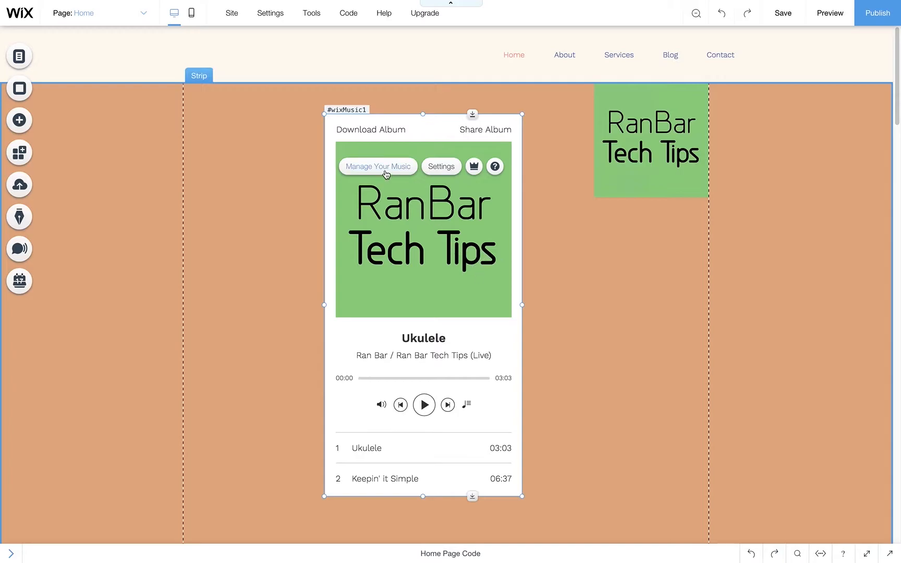
# Step: Reopen the Ran Bar Tech Tips album info and start a new bonus item
pyautogui.click(377, 166)
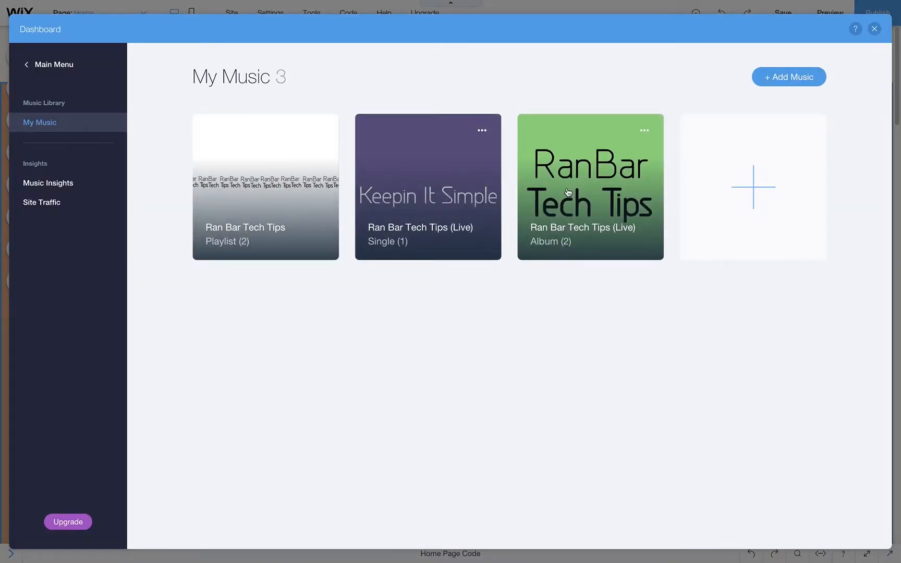
pyautogui.click(589, 186)
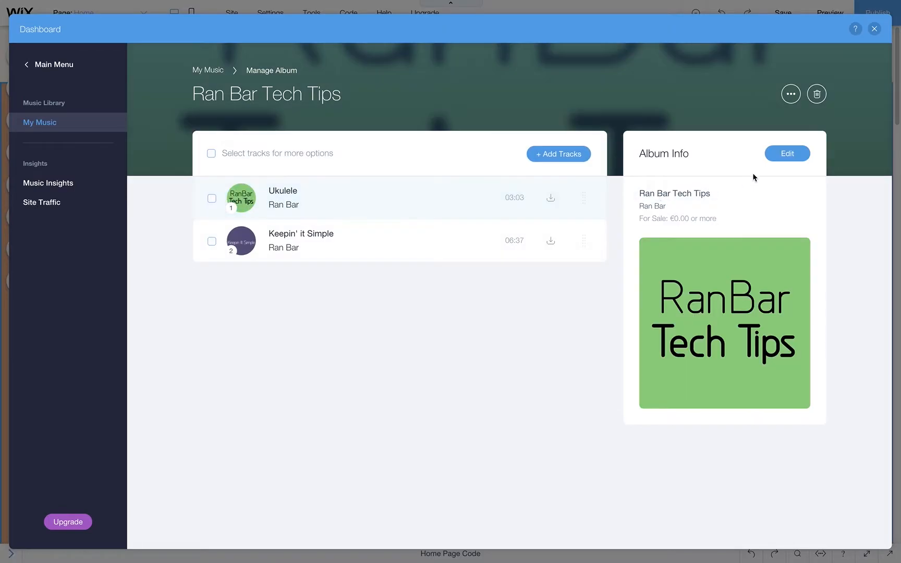
pyautogui.click(787, 153)
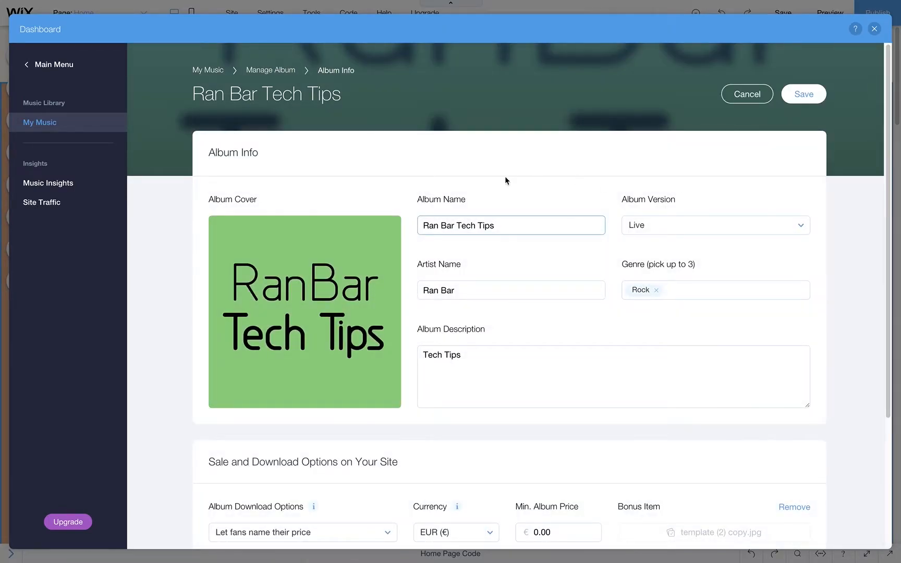
pyautogui.scroll(-3)
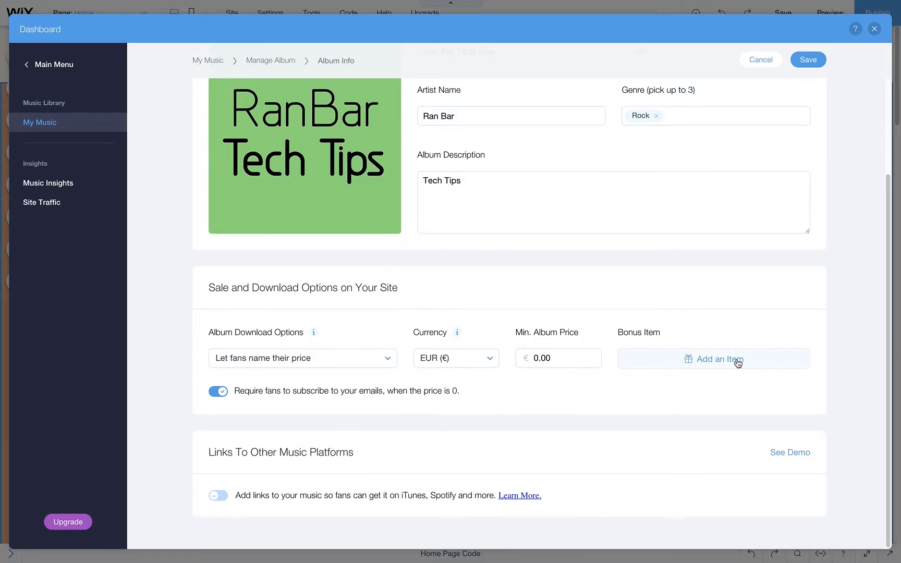
pyautogui.click(714, 358)
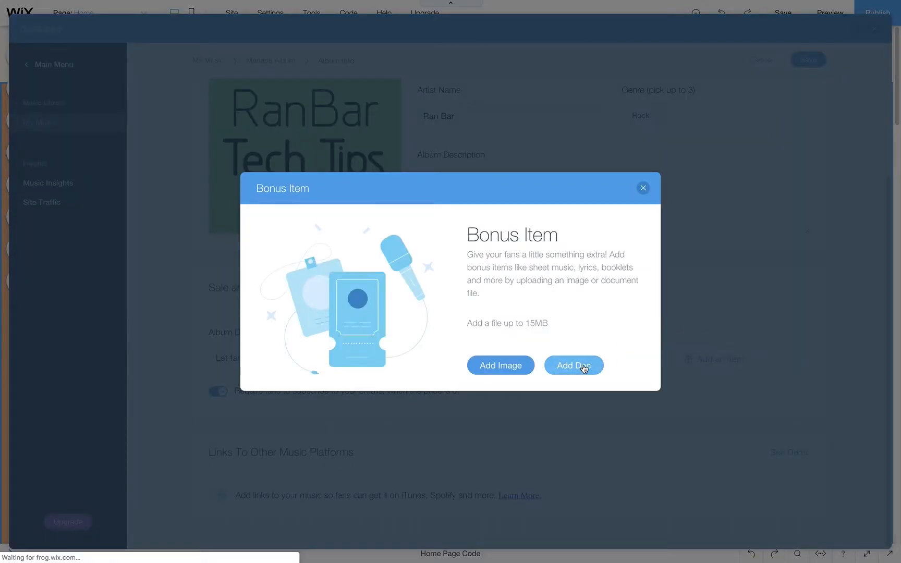
# Step: Attach the template PDF as the bonus item, save, and close the dashboard
pyautogui.click(573, 365)
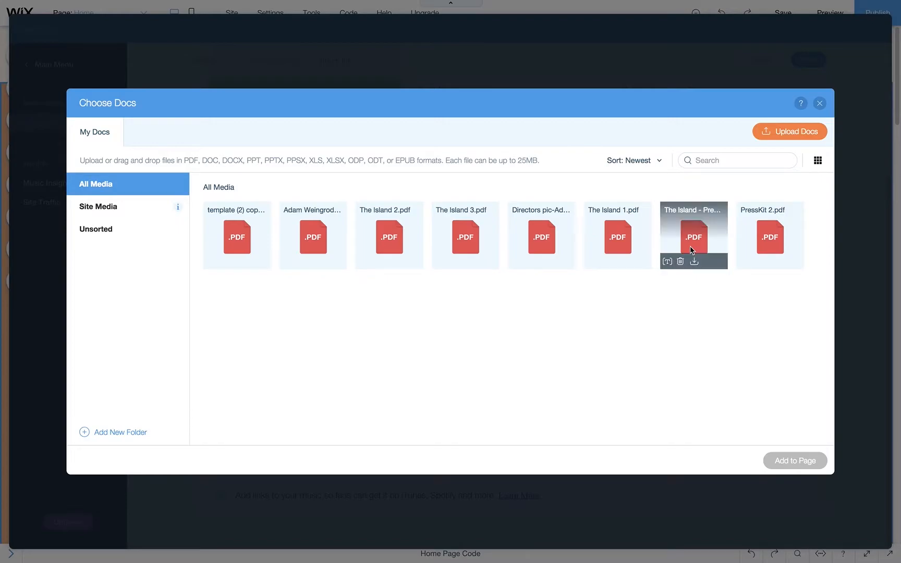
pyautogui.click(236, 235)
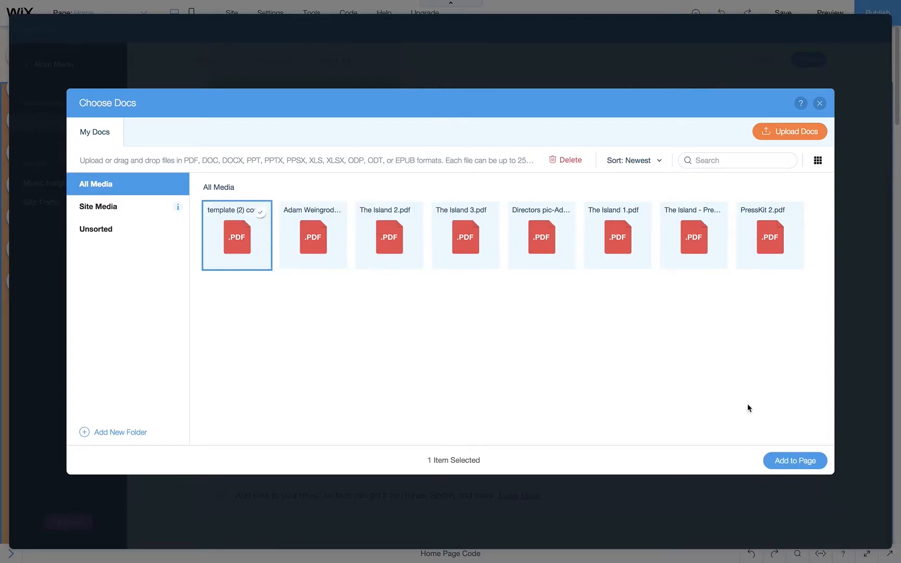
pyautogui.click(794, 461)
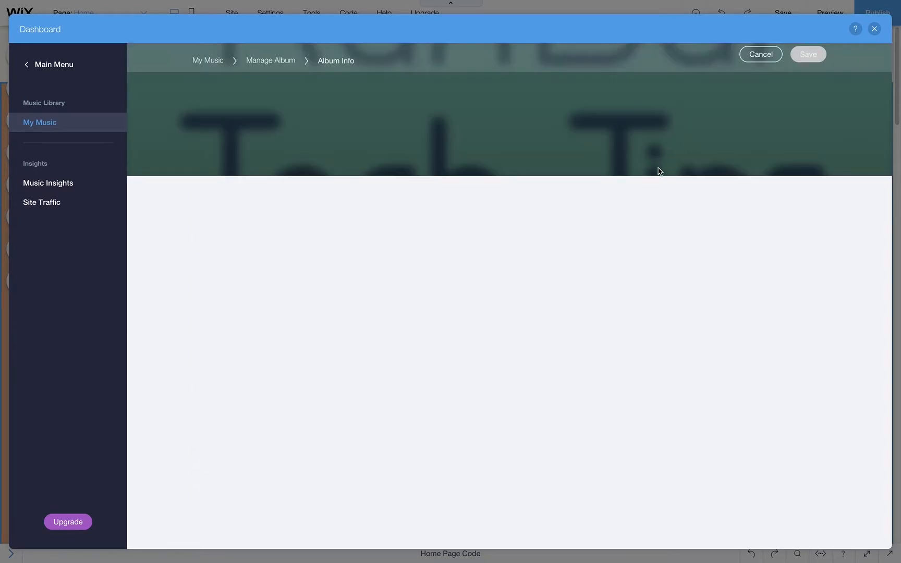
pyautogui.click(759, 54)
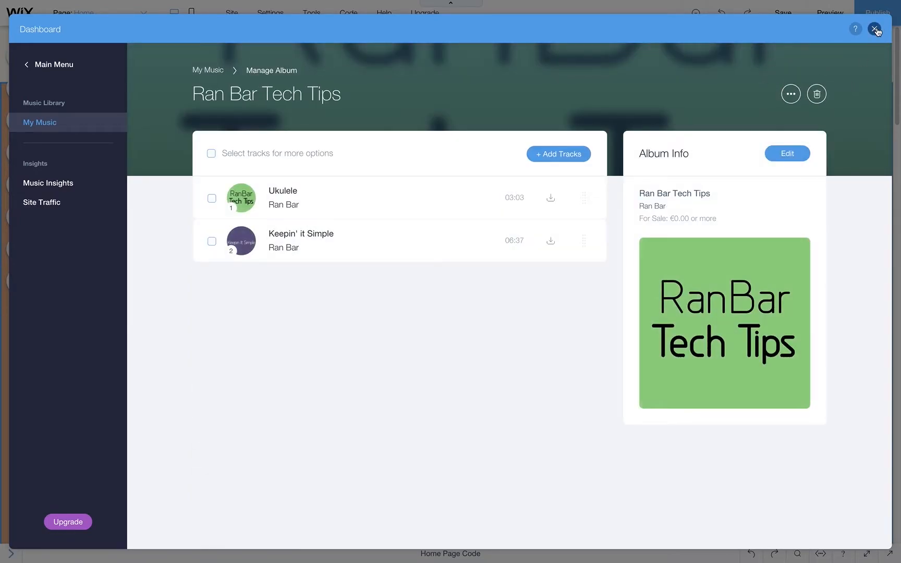
pyautogui.click(876, 29)
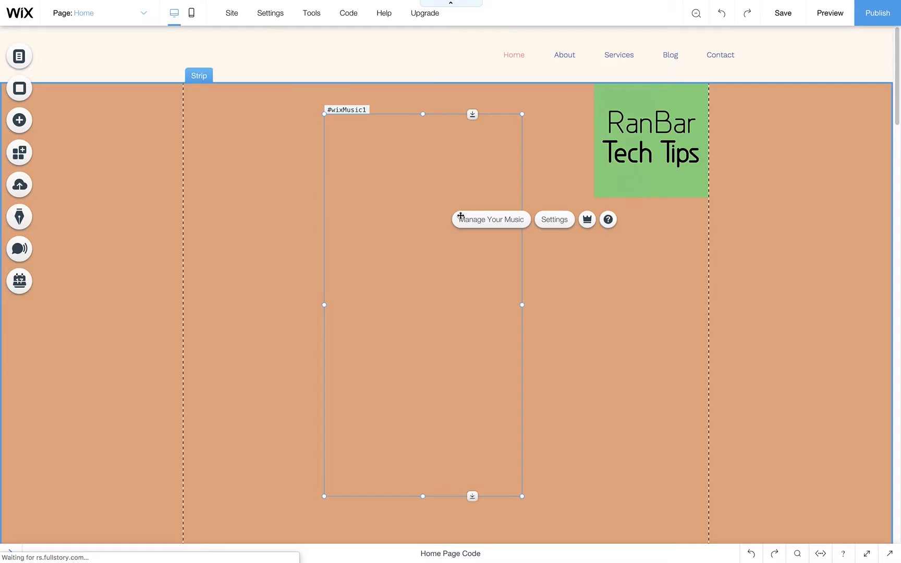
pyautogui.click(491, 220)
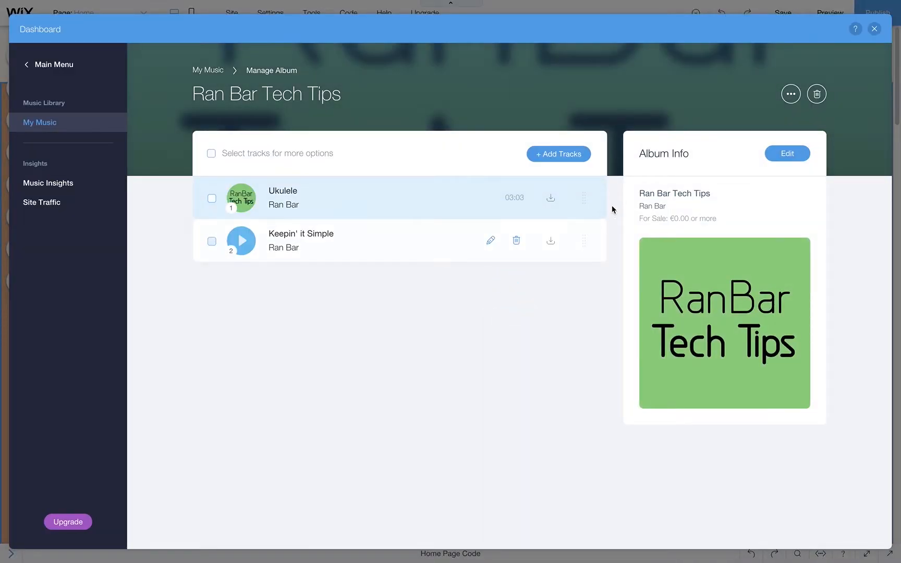
pyautogui.click(786, 154)
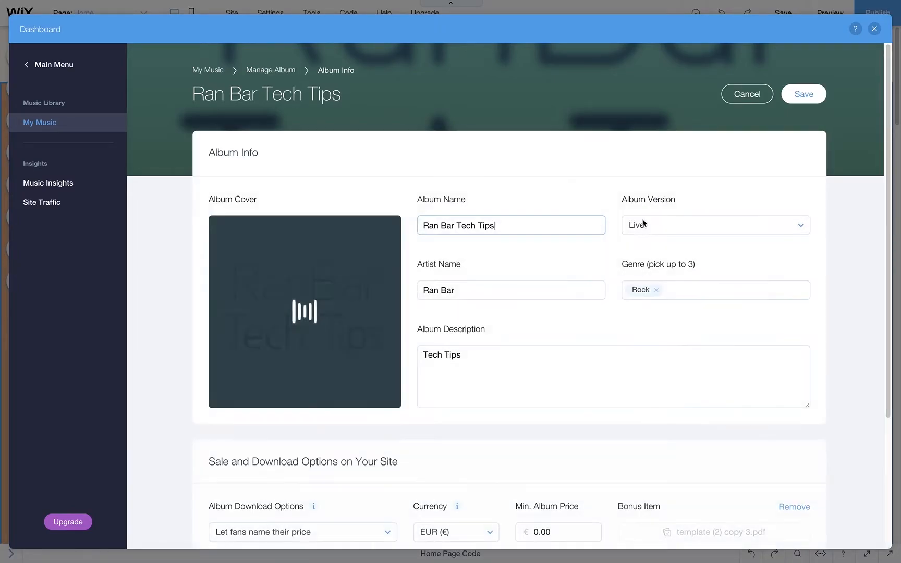
pyautogui.scroll(-3)
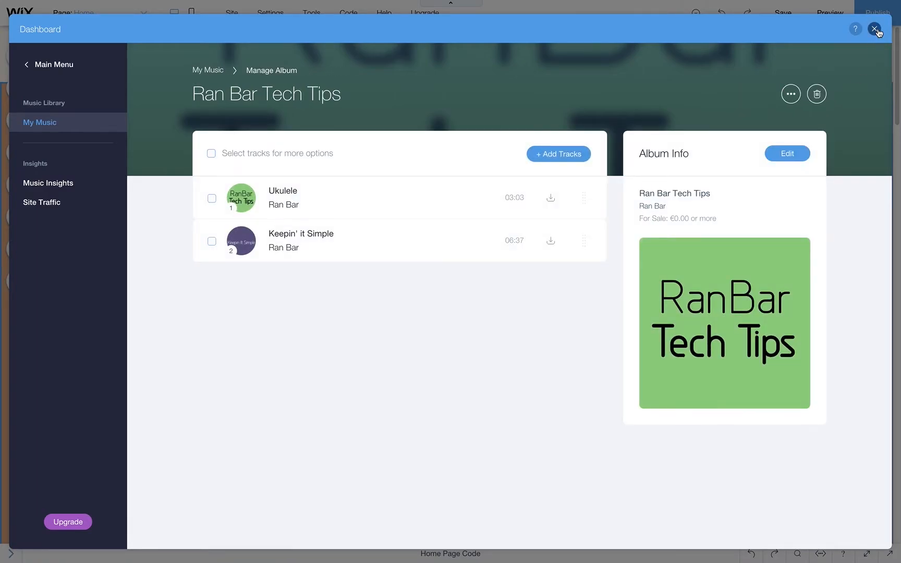
pyautogui.click(874, 28)
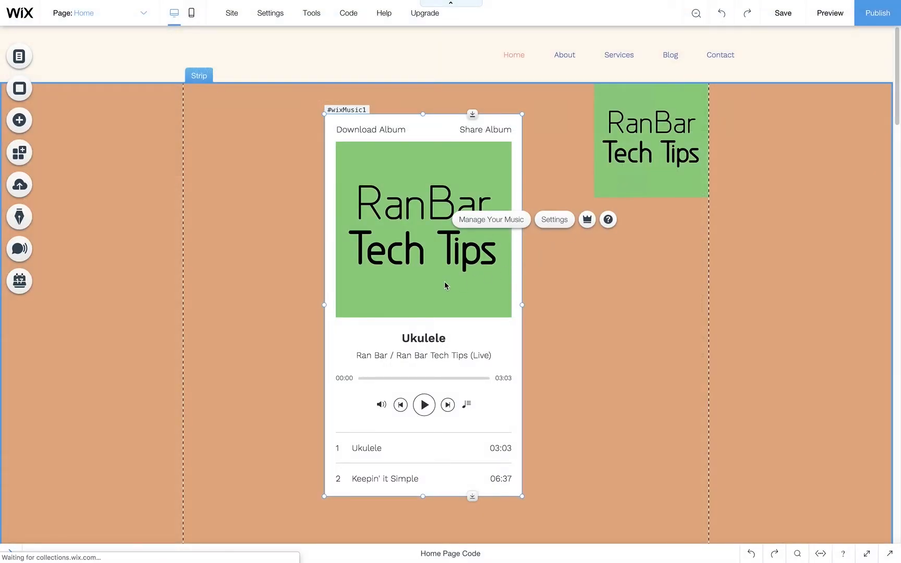